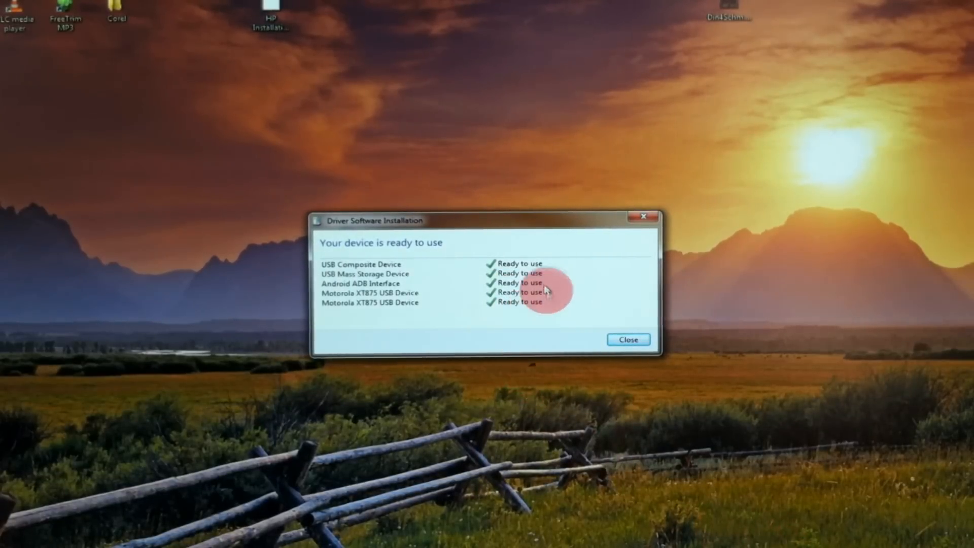
pyautogui.moveTo(417, 287)
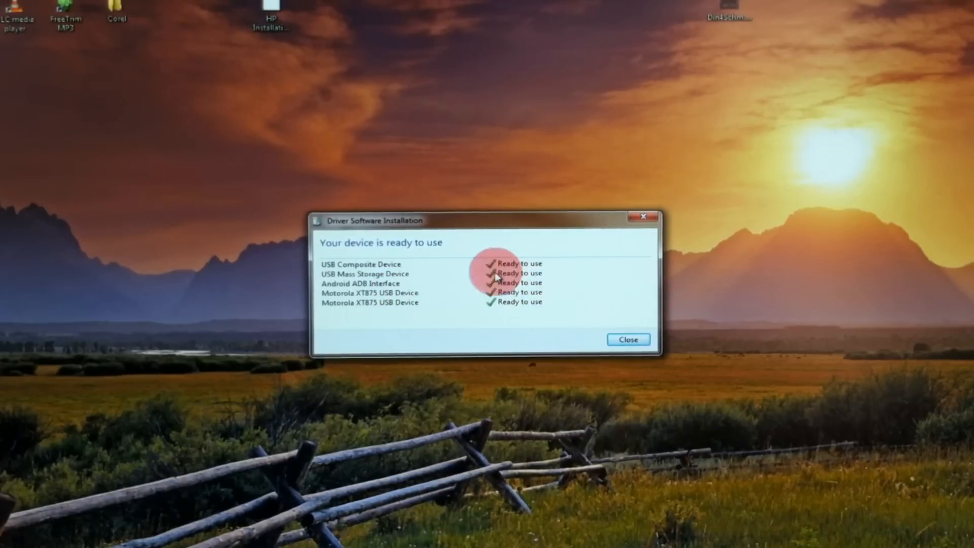
# Dismiss the driver results, browse the SDCARD (G:) drive, and return to the desktop
pyautogui.click(627, 339)
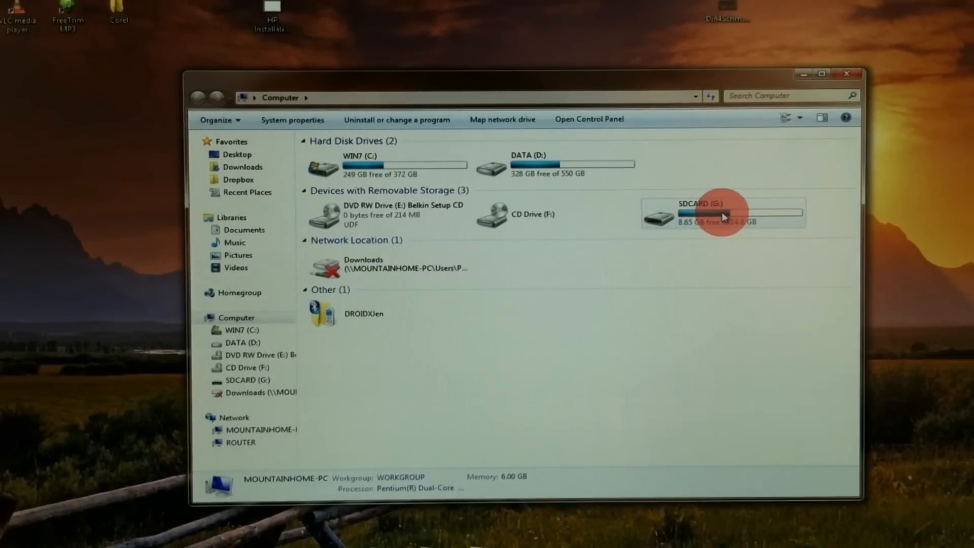
pyautogui.doubleClick(720, 214)
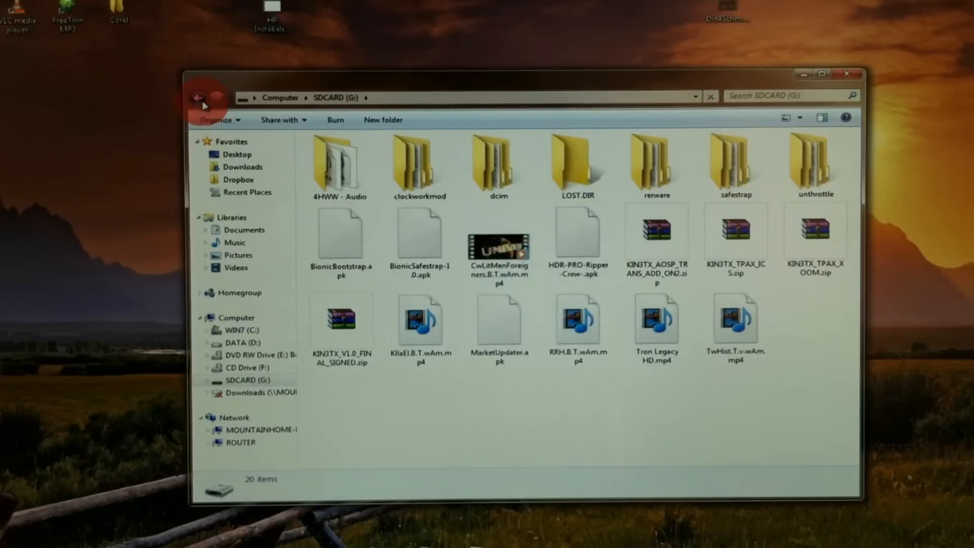
pyautogui.click(847, 73)
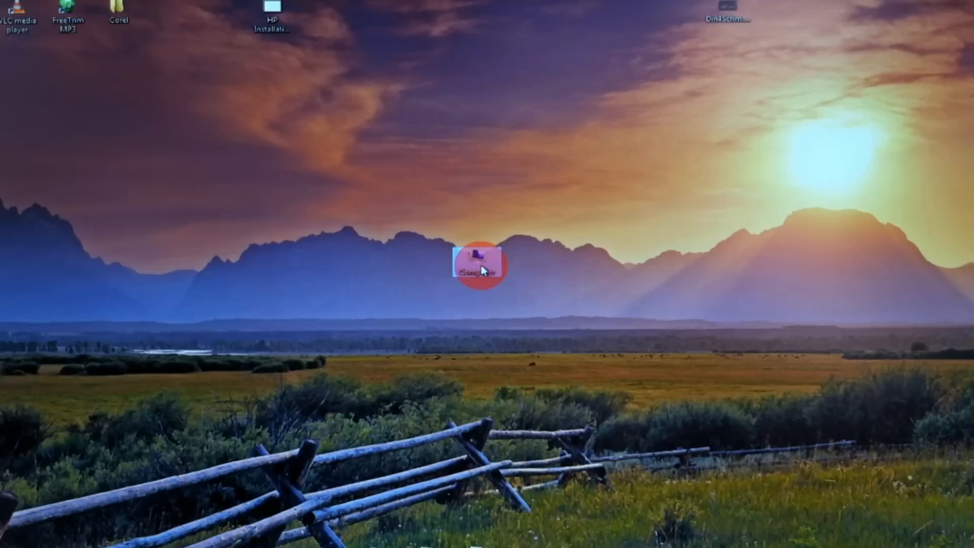
# Reach Device Manager from Computer's Properties and expand Portable Devices to show the SDCARD entry
pyautogui.rightClick(478, 267)
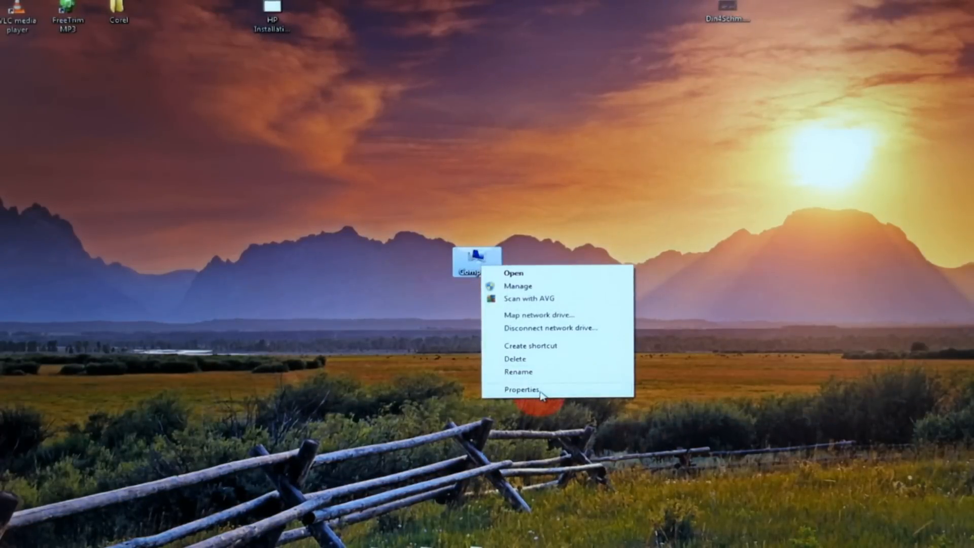
pyautogui.click(523, 389)
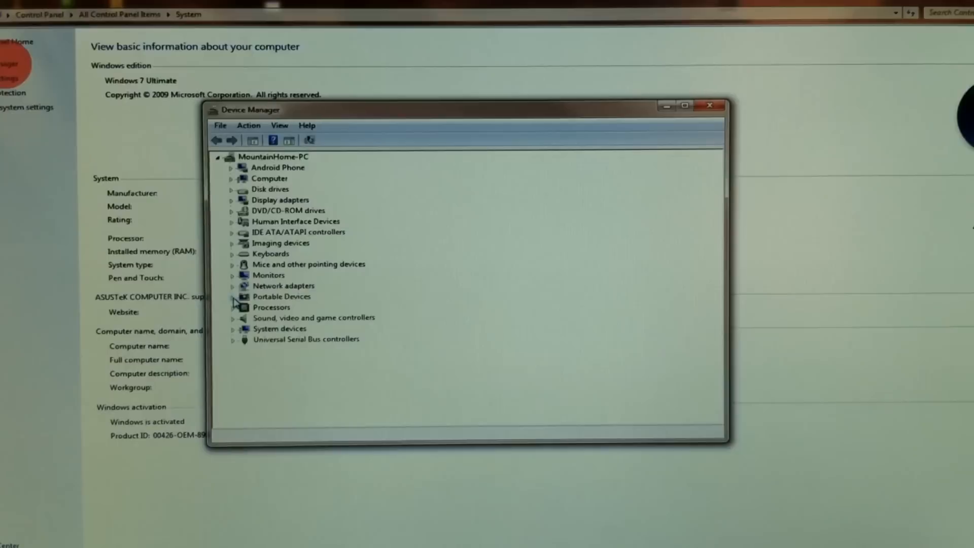
pyautogui.click(232, 296)
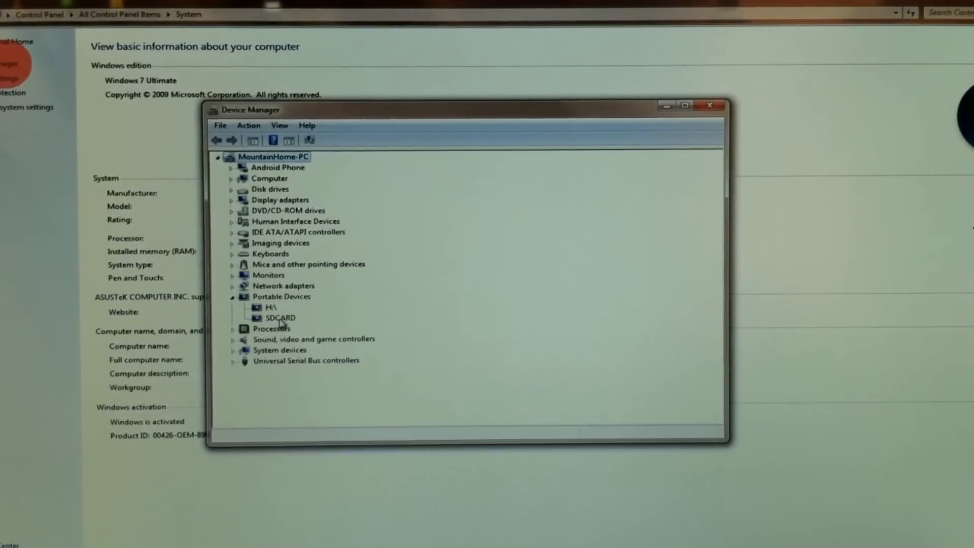
pyautogui.click(281, 318)
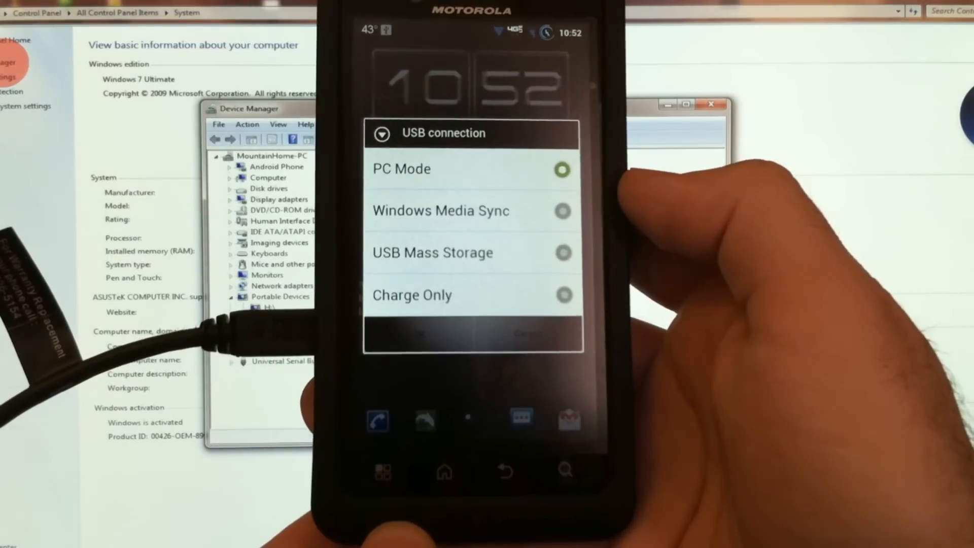
# Switch the phone's USB connection to PC Mode, dismiss the failed MTP driver notice, and close Device Manager
pyautogui.click(401, 170)
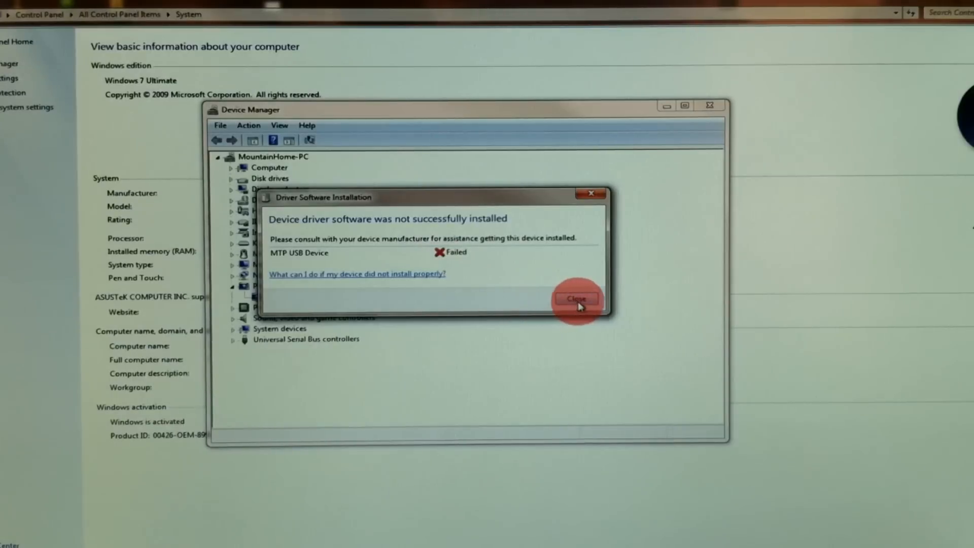
pyautogui.click(577, 300)
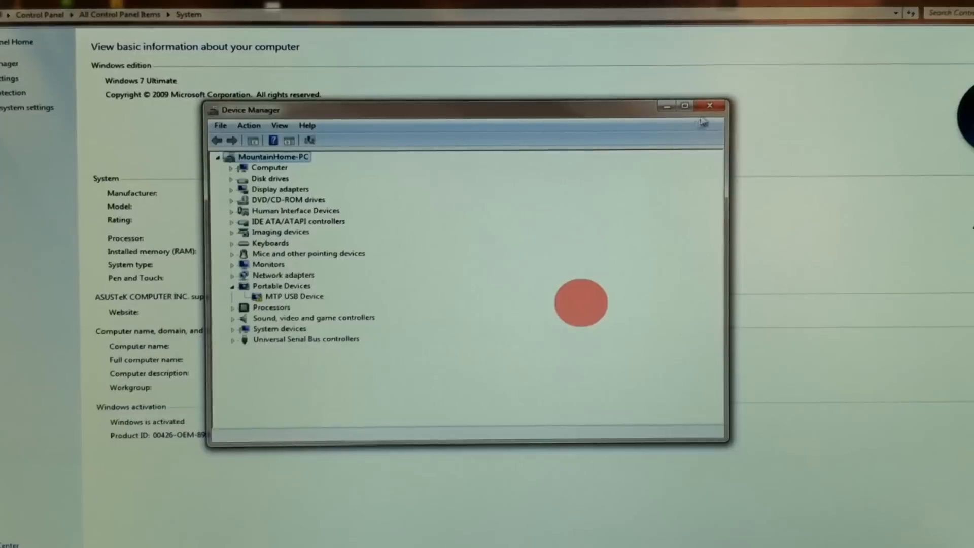
pyautogui.click(710, 105)
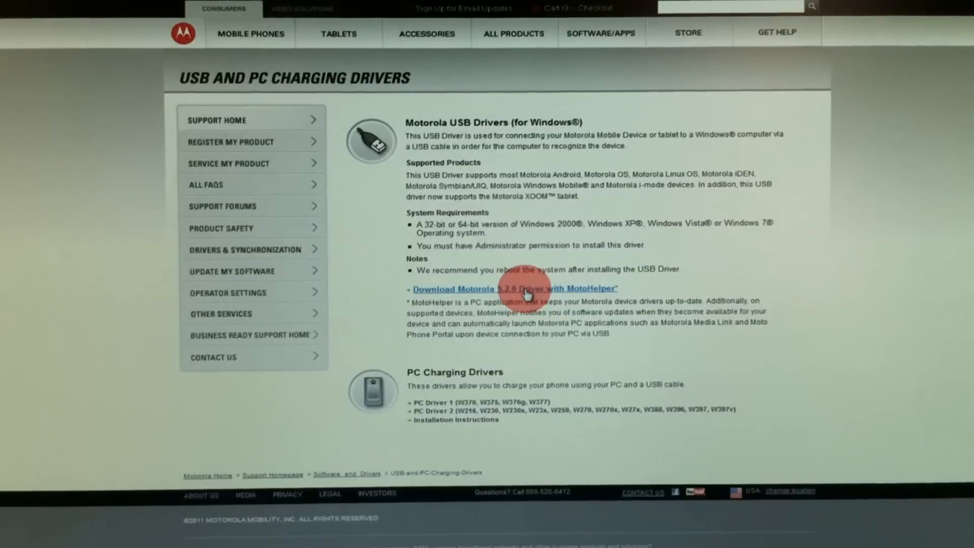
# Download the Motorola 5.2.0 Driver with MotoHelper from the USB and PC Charging Drivers page
pyautogui.click(514, 289)
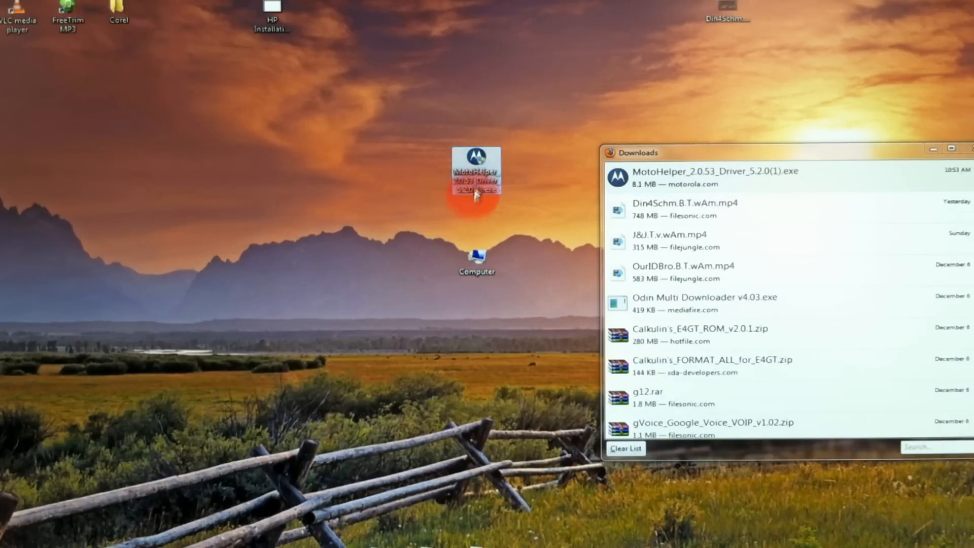
# Run the desktop MotoHelper installer as administrator and allow it through User Account Control
pyautogui.rightClick(477, 169)
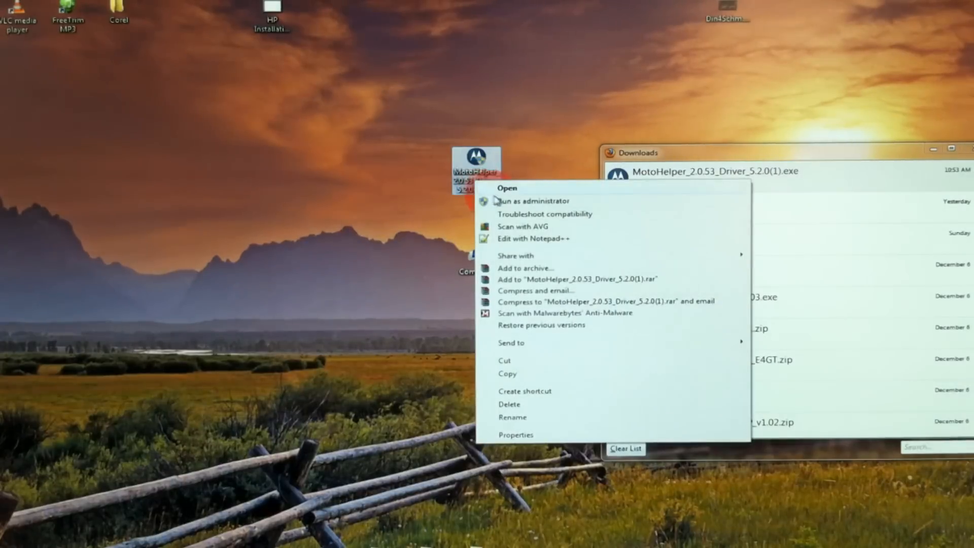
pyautogui.click(530, 201)
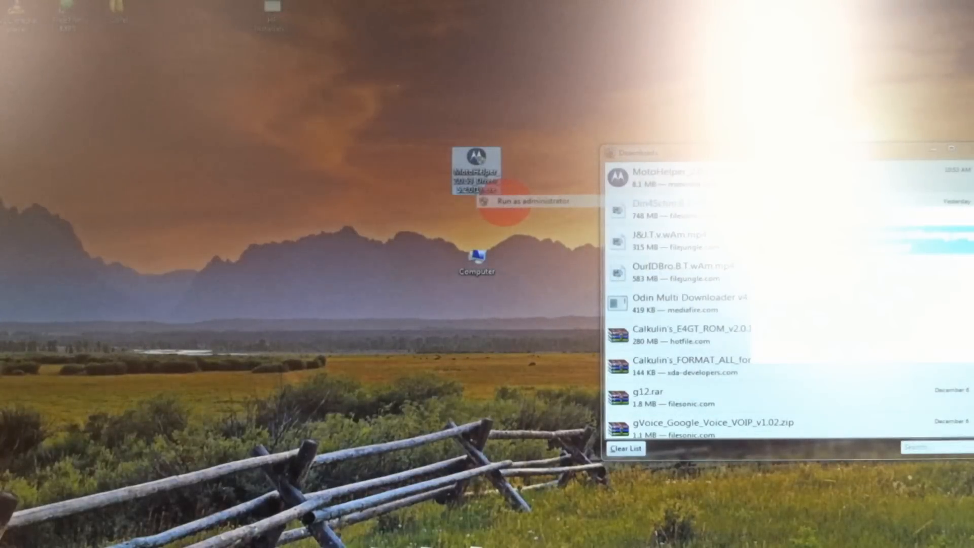
pyautogui.click(527, 201)
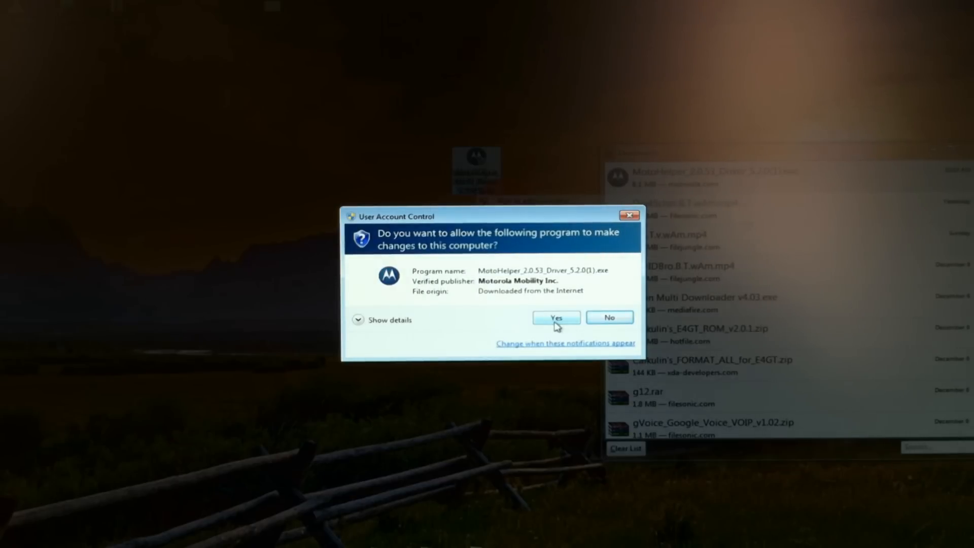
pyautogui.click(555, 318)
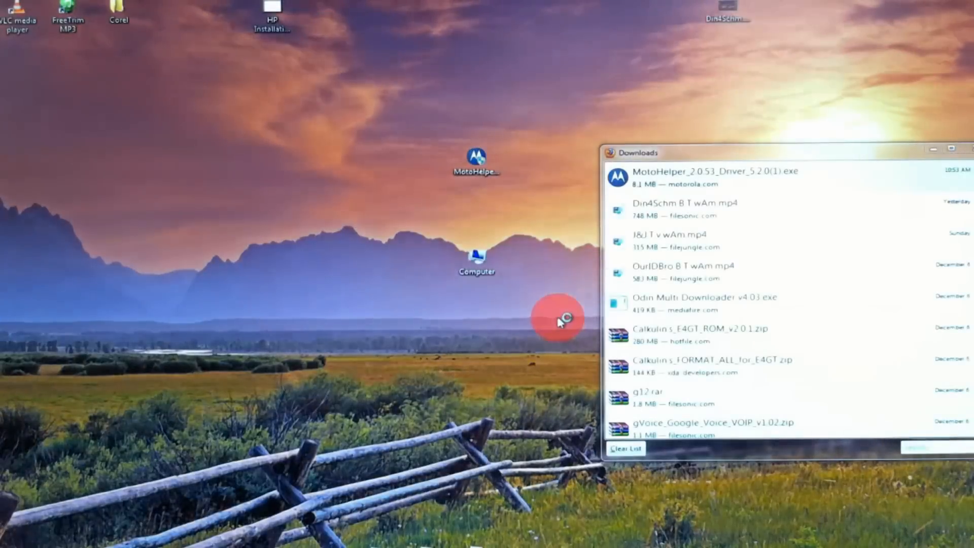
pyautogui.doubleClick(702, 177)
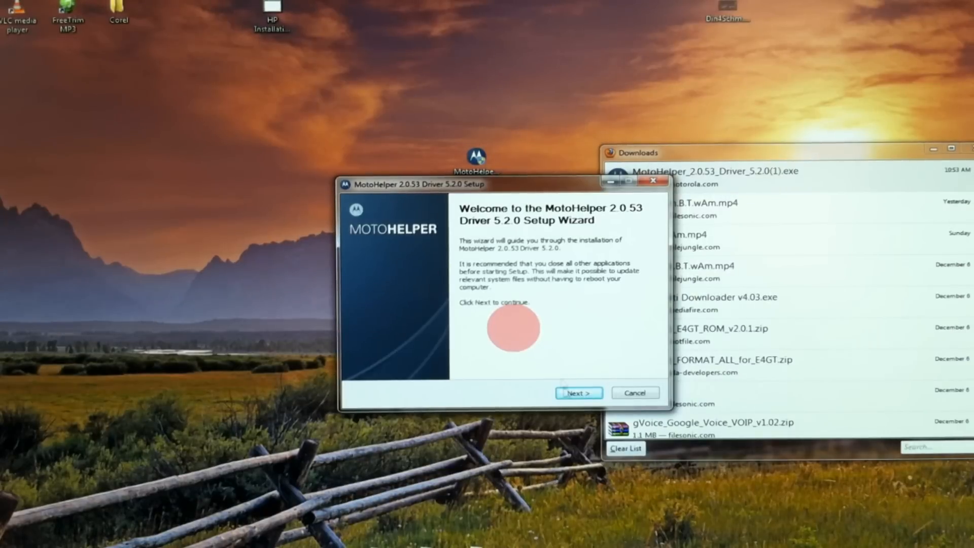
pyautogui.moveTo(594, 388)
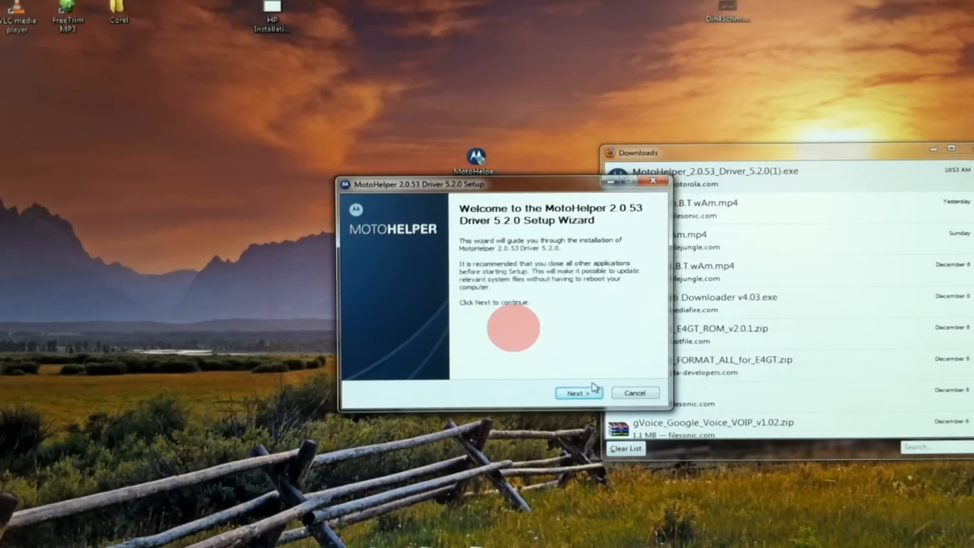
# Accept the license, let the Motorola drivers install to Ready to use, and close the finished wizard
pyautogui.click(577, 393)
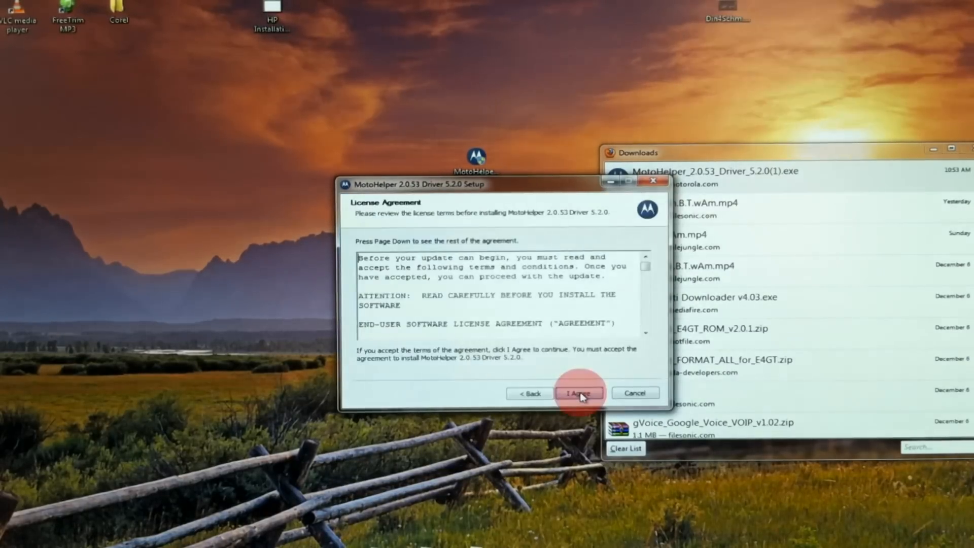
pyautogui.click(578, 393)
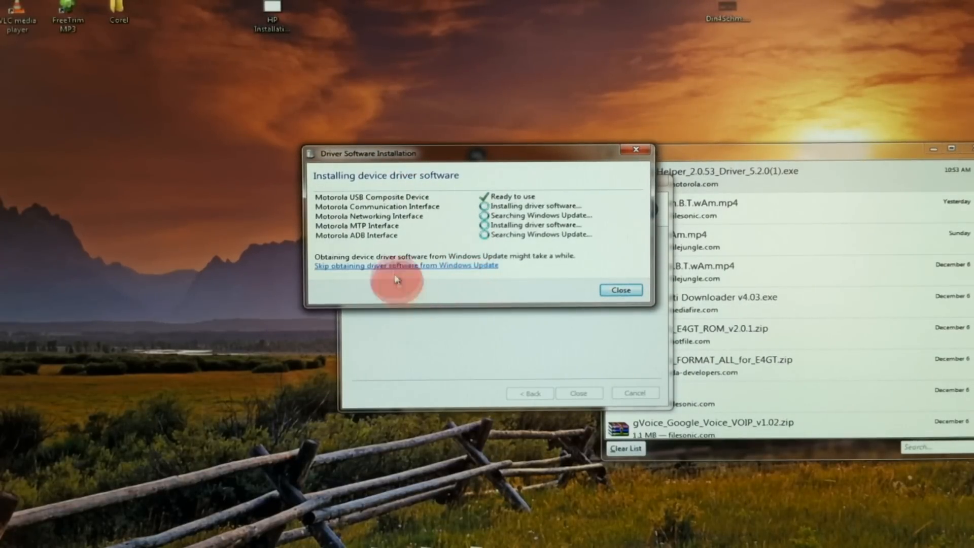
pyautogui.moveTo(524, 284)
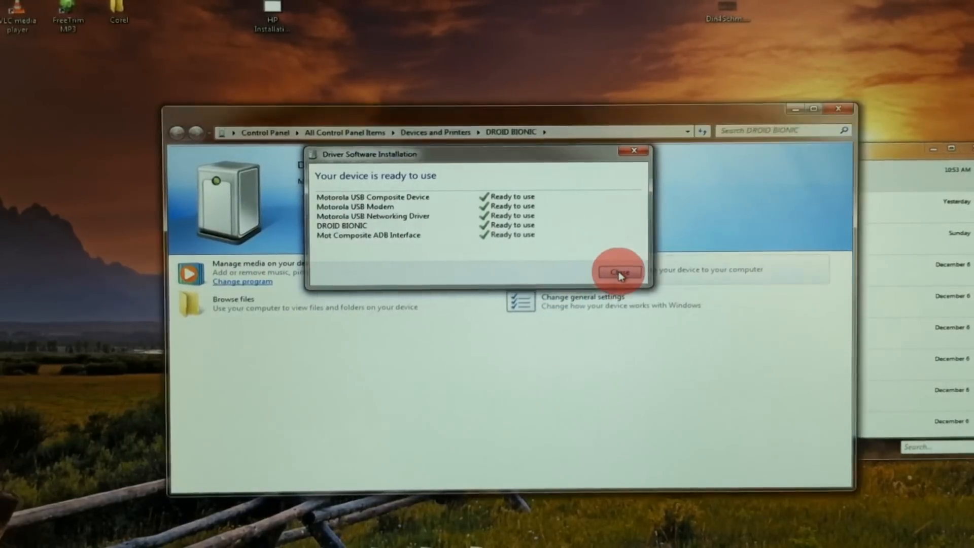
pyautogui.click(617, 273)
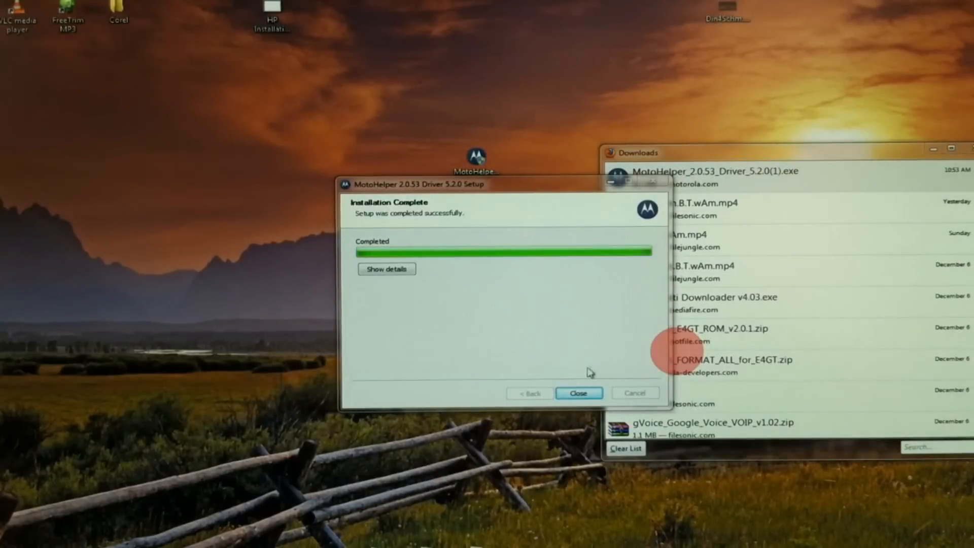
pyautogui.click(578, 392)
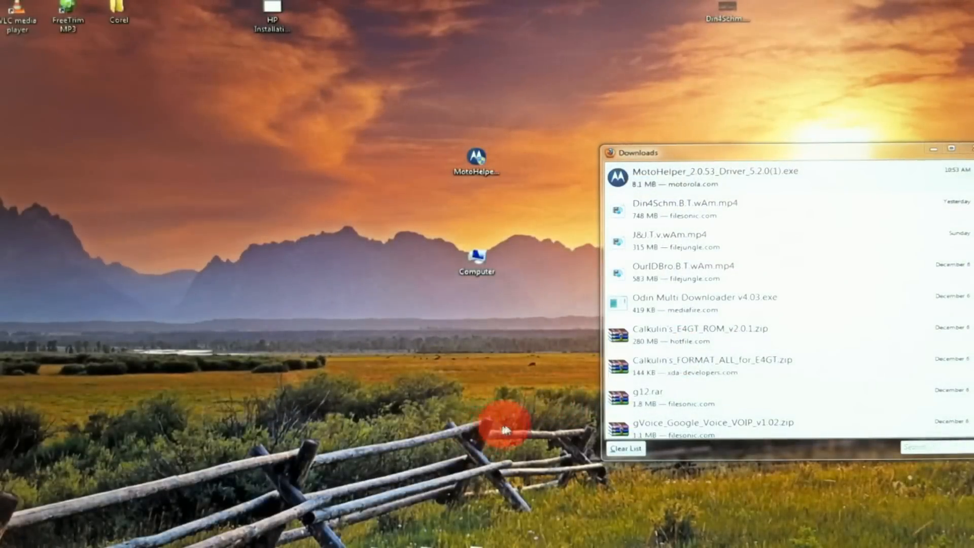